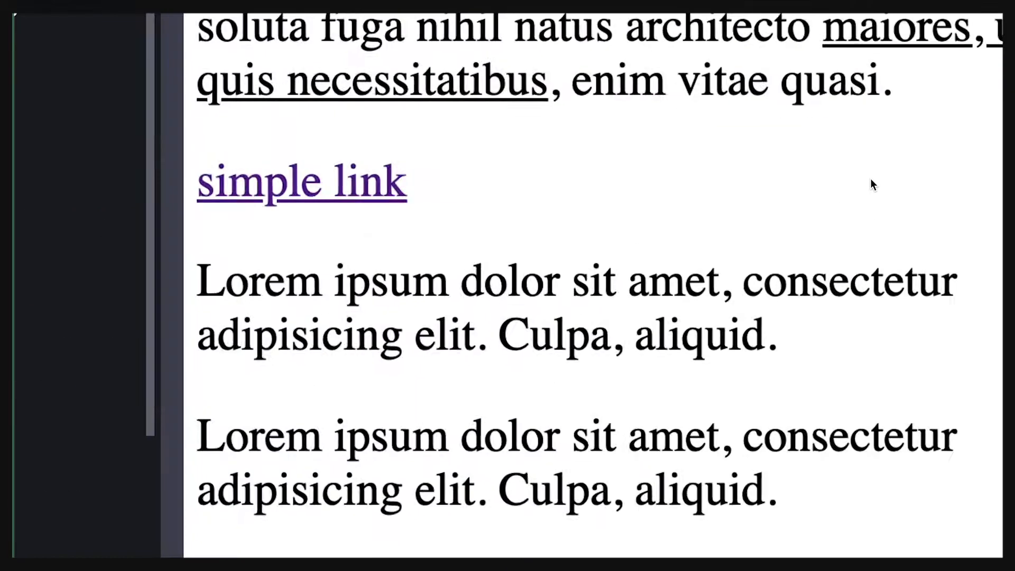
# Review the preview and HTML, then collapse the HTML panel and expand the CSS panel.
pyautogui.scroll(3)
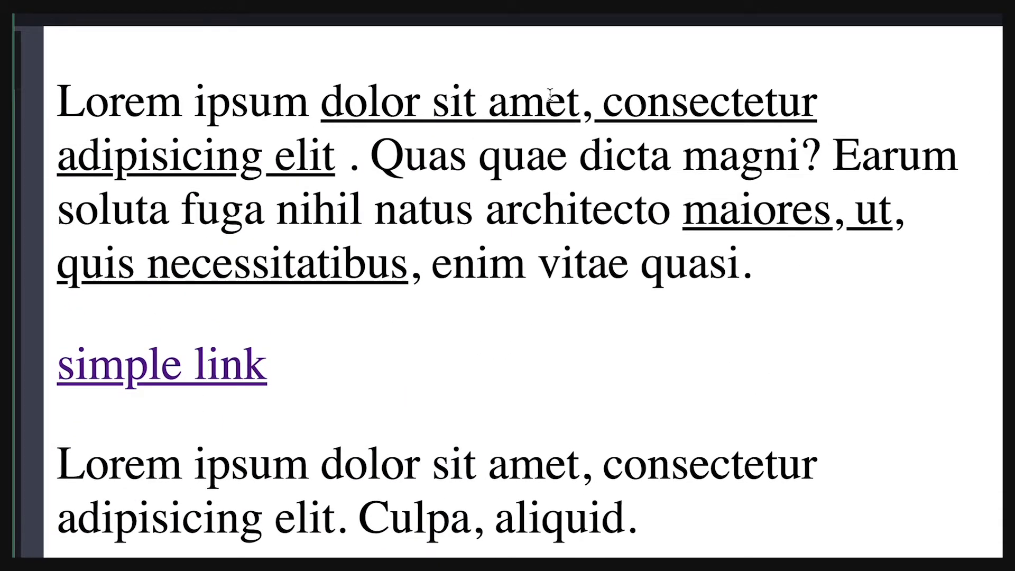
pyautogui.click(585, 102)
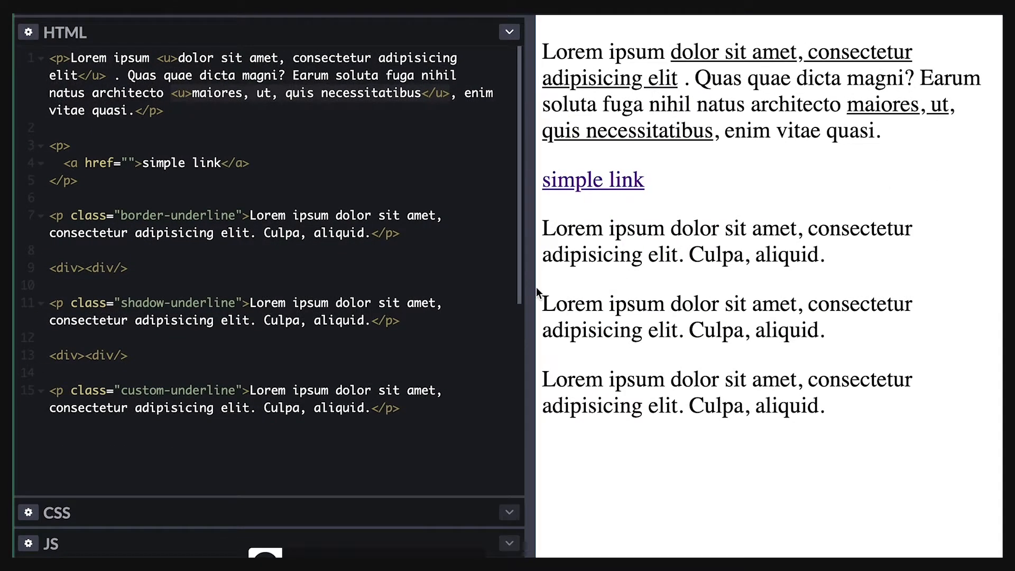
pyautogui.click(509, 512)
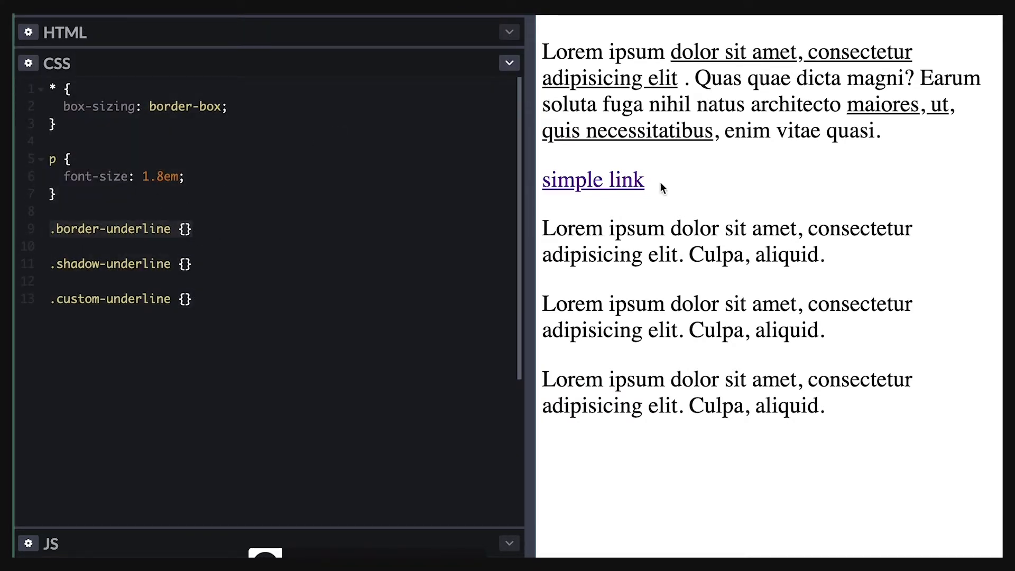
# Give .border-underline display: inline and a 2px dotted green border-bottom.
pyautogui.click(188, 228)
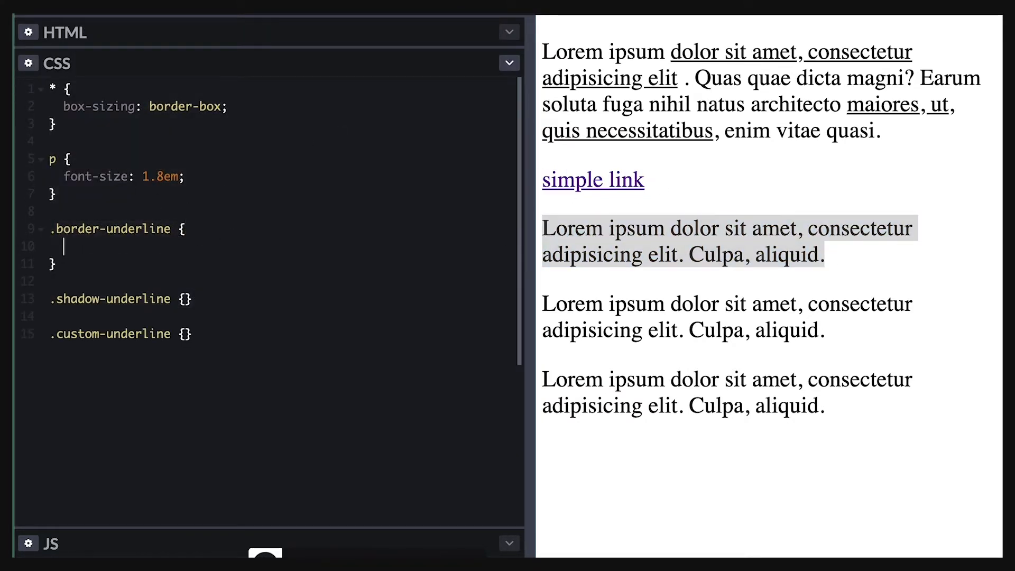
pyautogui.write('border-bo')
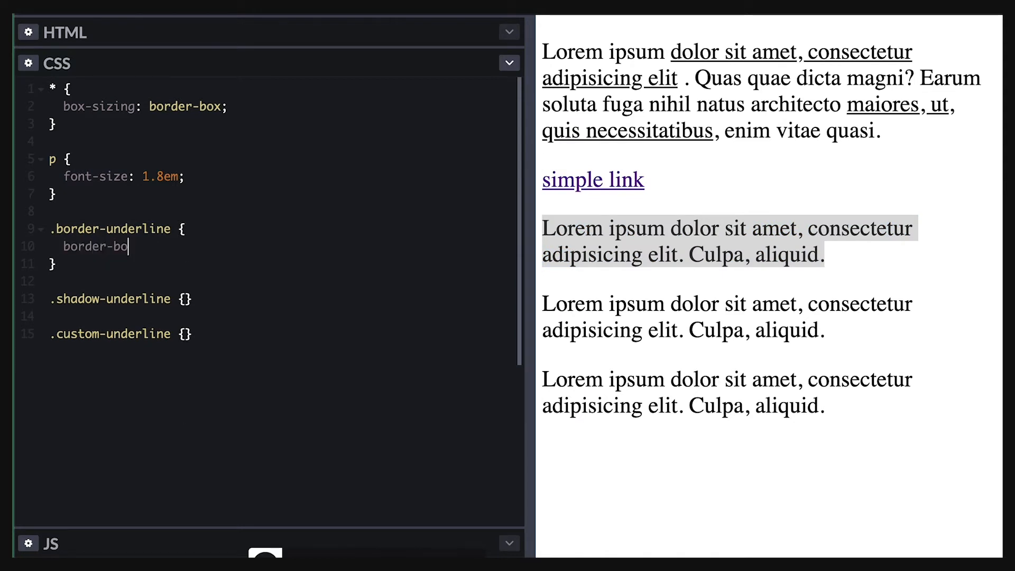
pyautogui.write('ttom: 2px solid green;')
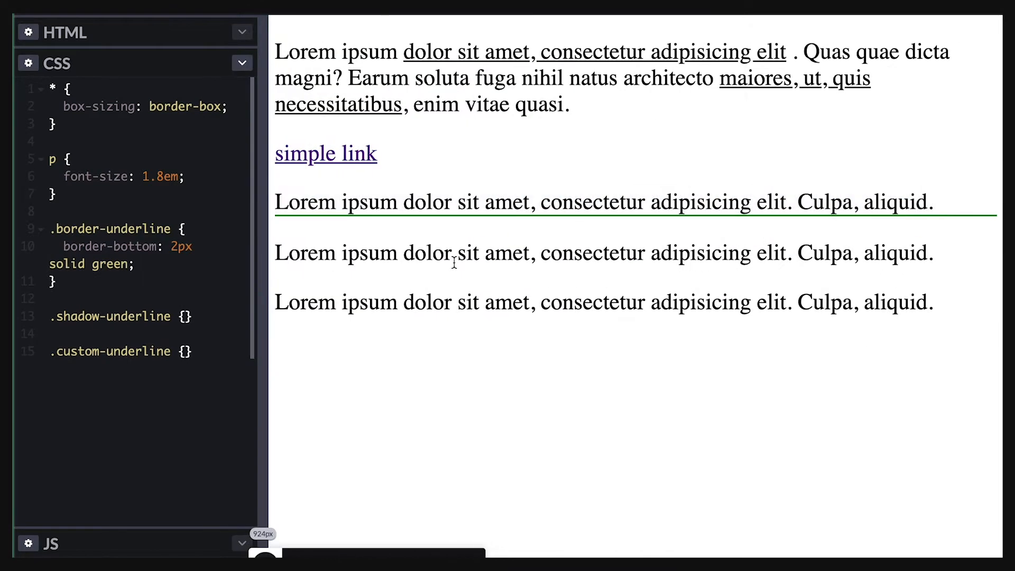
pyautogui.moveTo(262, 165)
pyautogui.write('d')
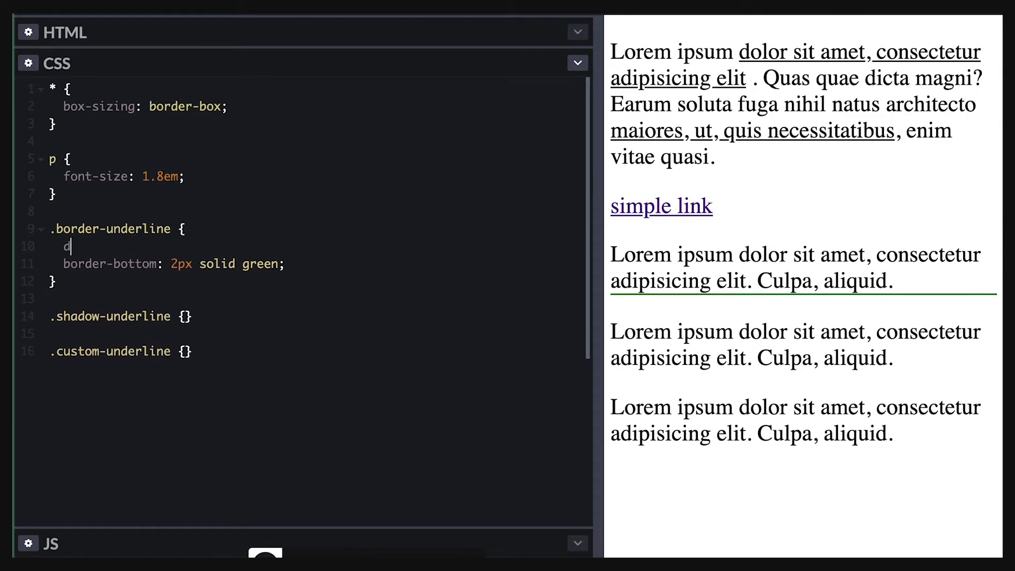
pyautogui.write('isplay: inline;')
pyautogui.write('line-height:')
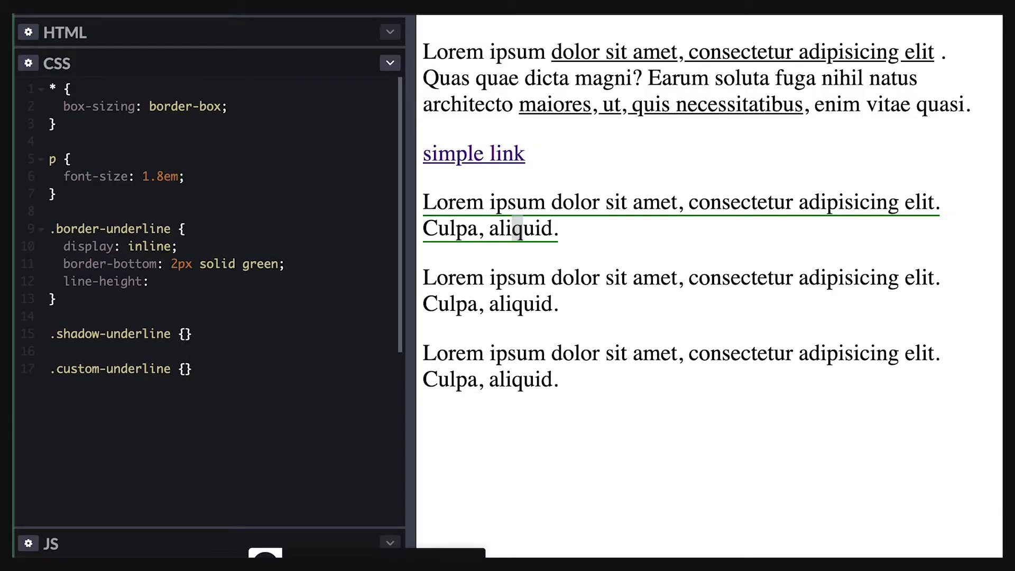
pyautogui.write('10px')
pyautogui.write('dotte')
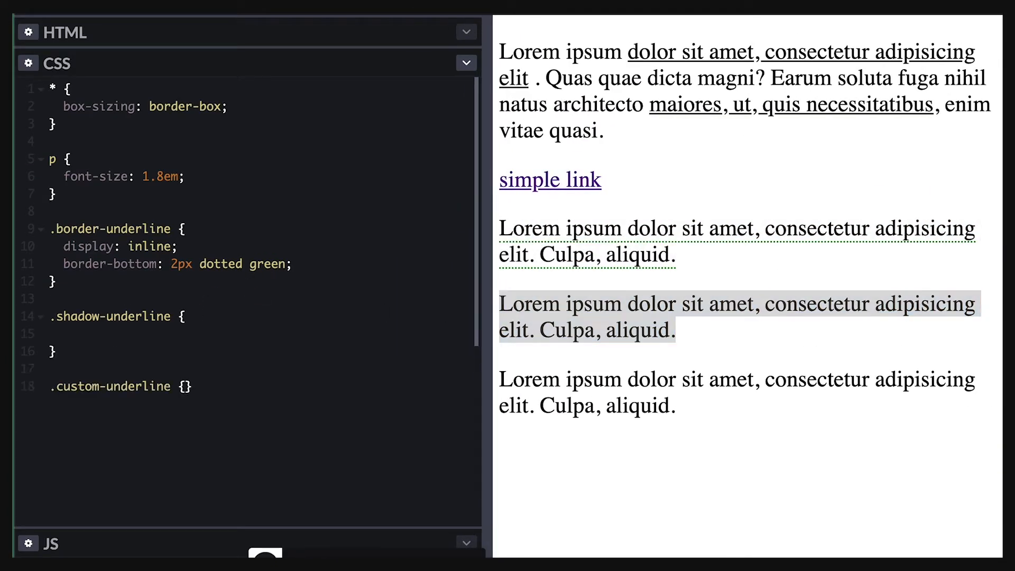
# Add inset alternating white/green box-shadows and white text-shadows to .shadow-underline.
pyautogui.write('box-shadow: 0')
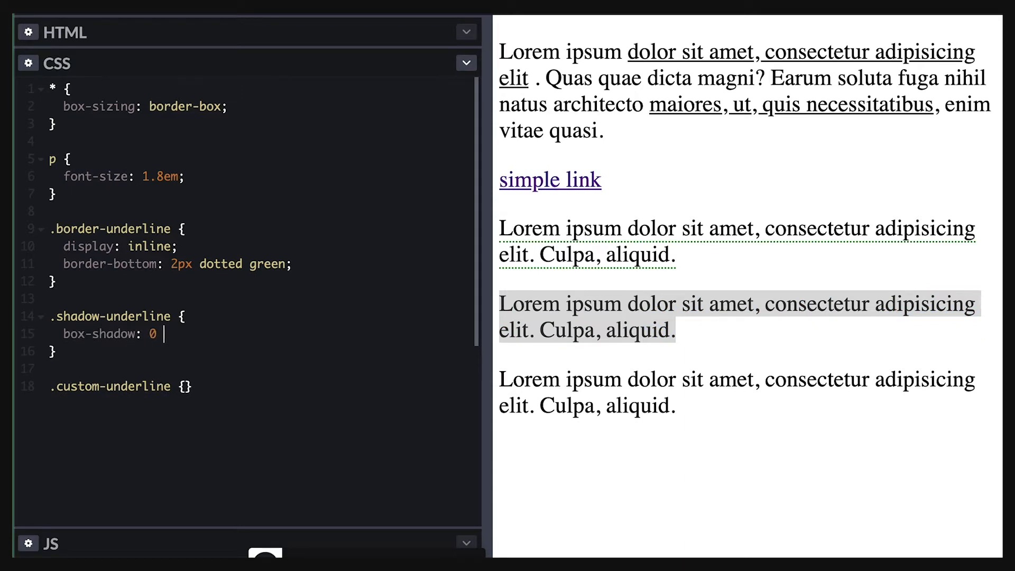
pyautogui.write('-0.05em green;')
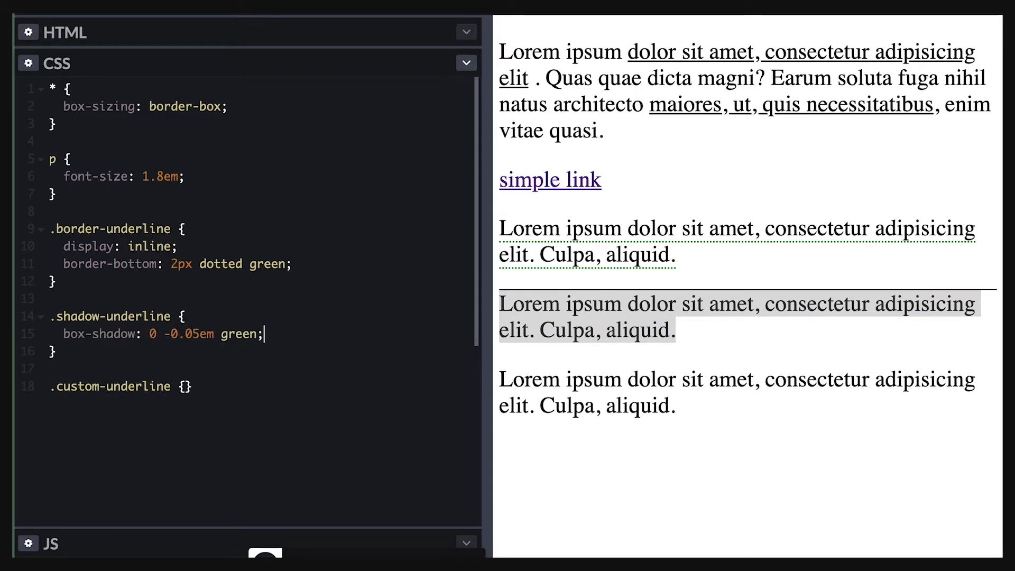
pyautogui.write('inset')
pyautogui.write('display: inline;')
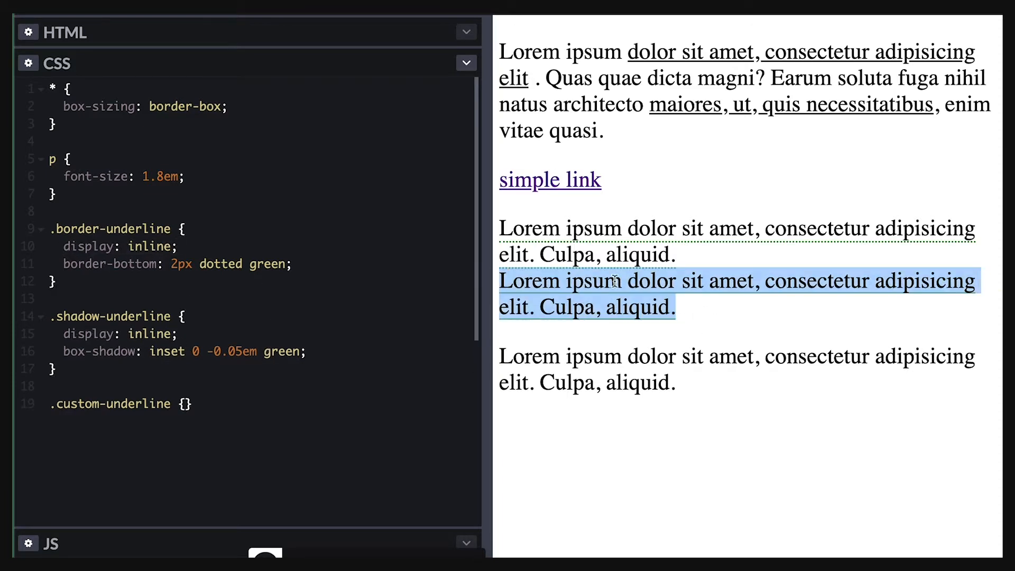
pyautogui.click(682, 309)
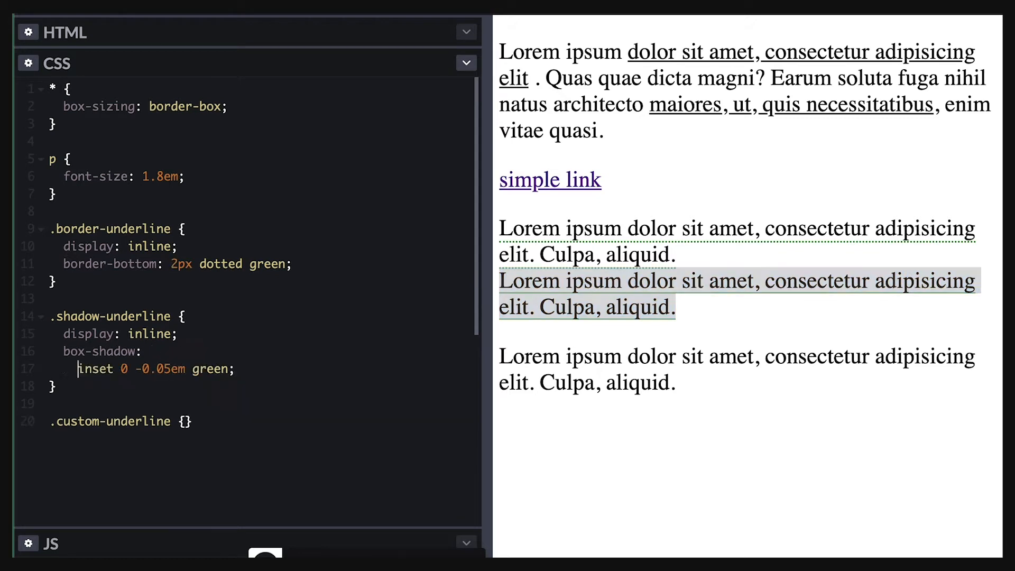
pyautogui.write(',')
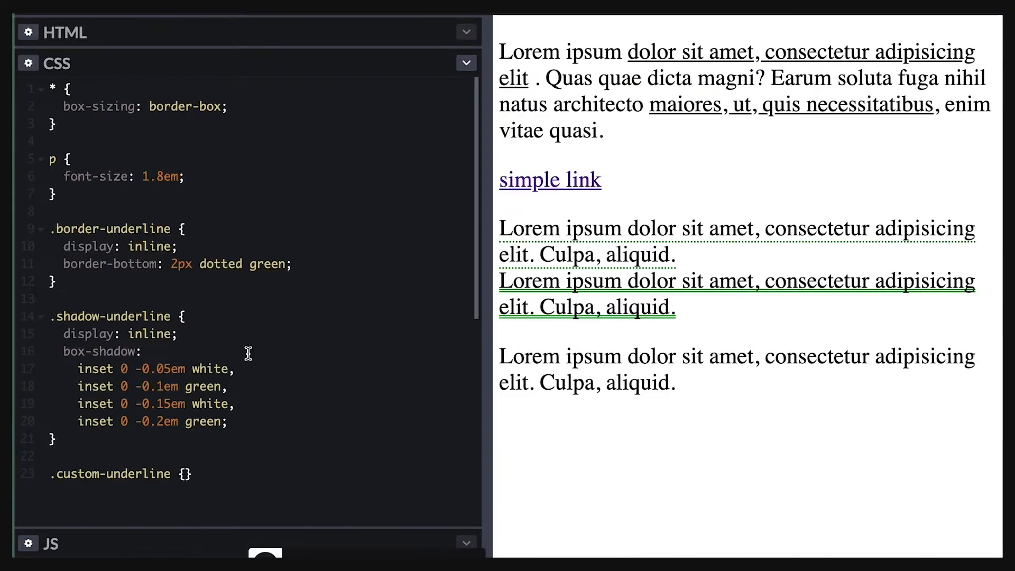
pyautogui.write('text-shadow:')
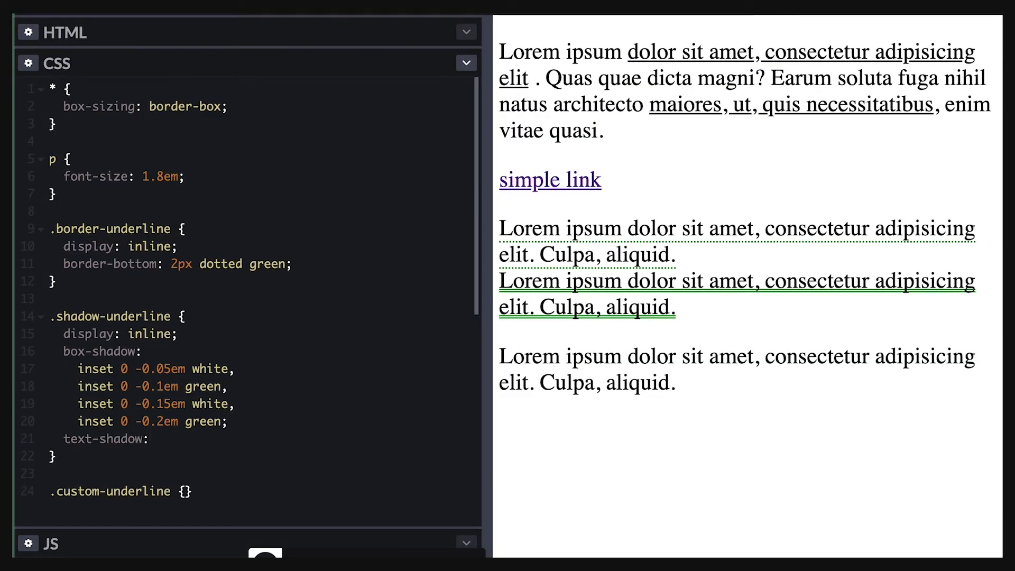
pyautogui.write('0.04em 0 white,')
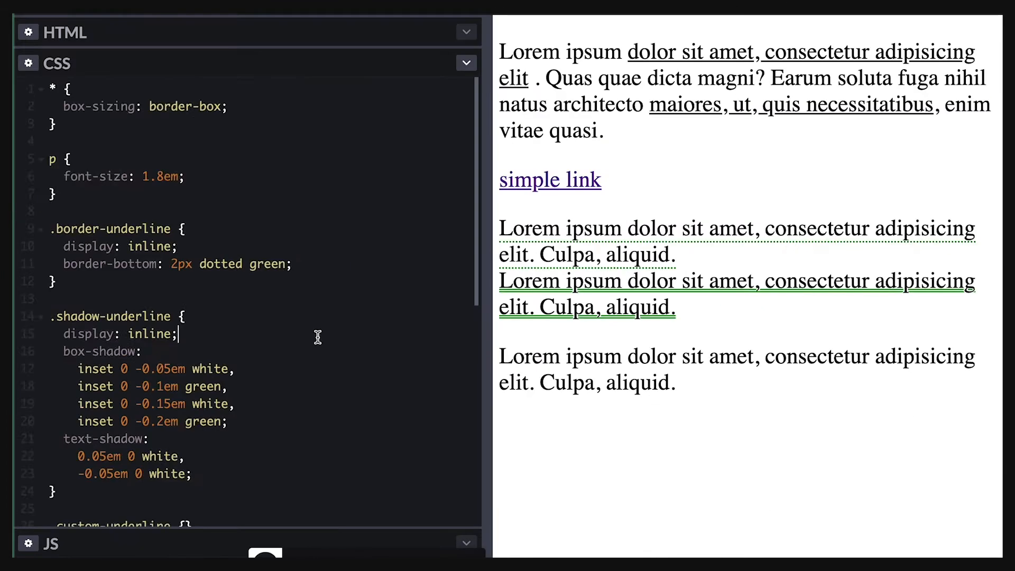
# Set .custom-underline background to linear-gradient(90deg, black, black) 0 1.05em/100% 2px repeat-x.
pyautogui.scroll(-3)
pyautogui.write('linear-gradient(90deg, ')
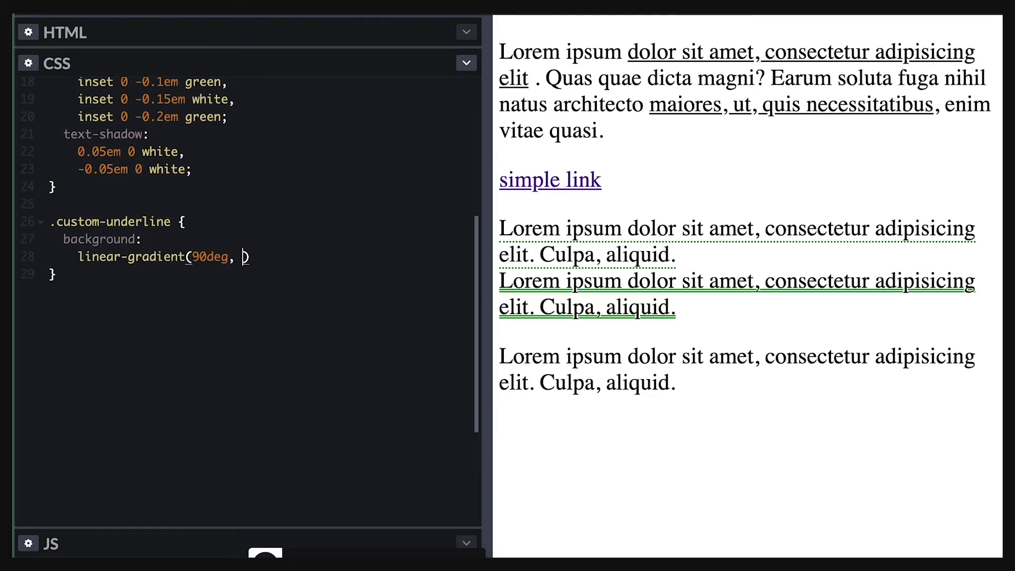
pyautogui.write('black, black);')
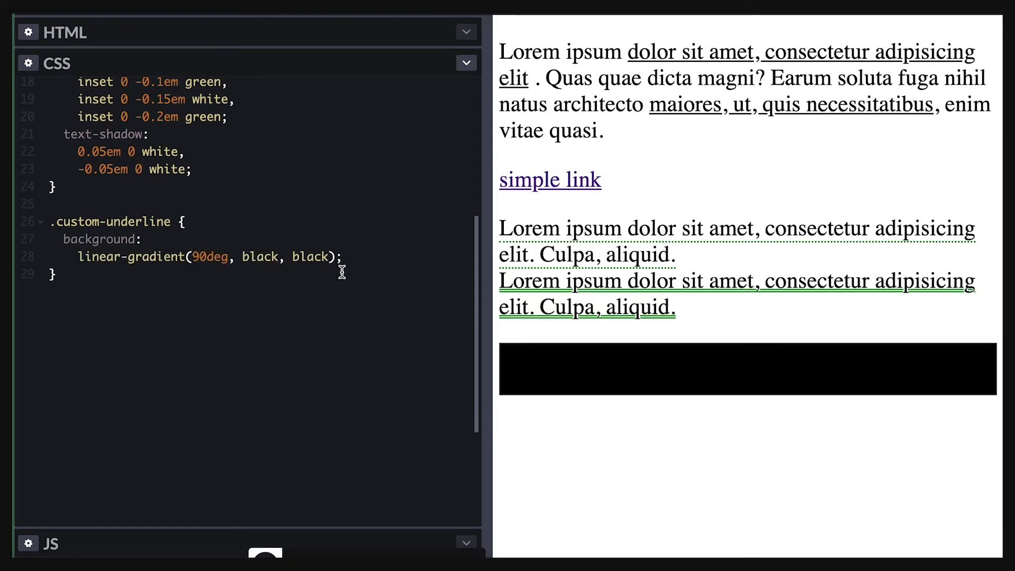
pyautogui.write('0')
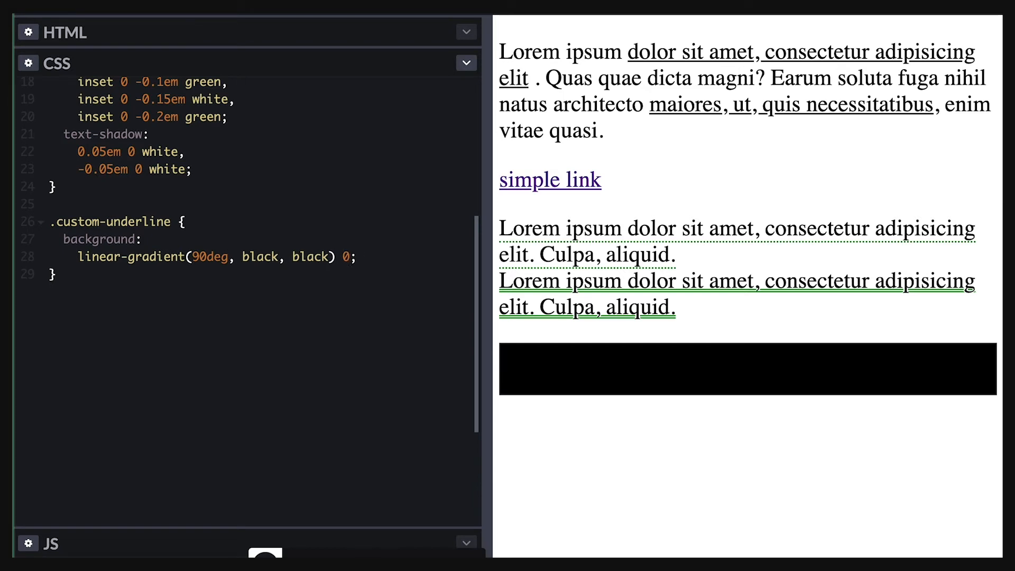
pyautogui.write('1.05em/')
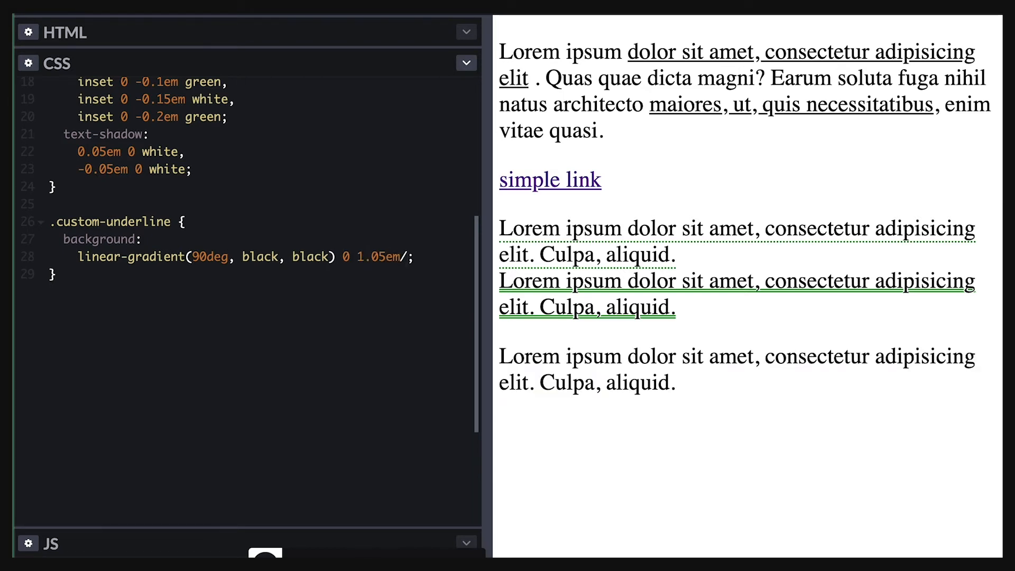
pyautogui.write('100%')
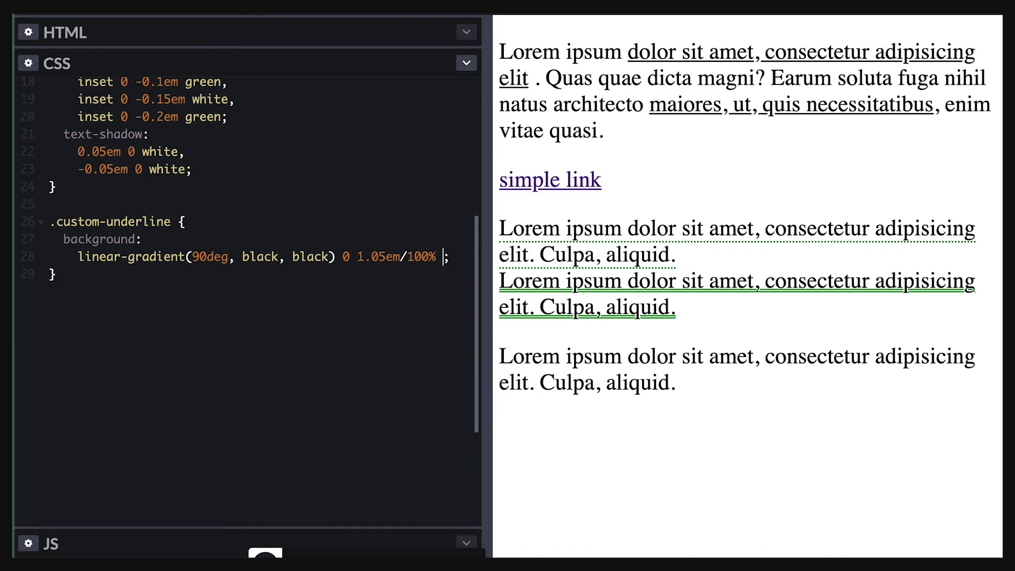
pyautogui.write('2px rep')
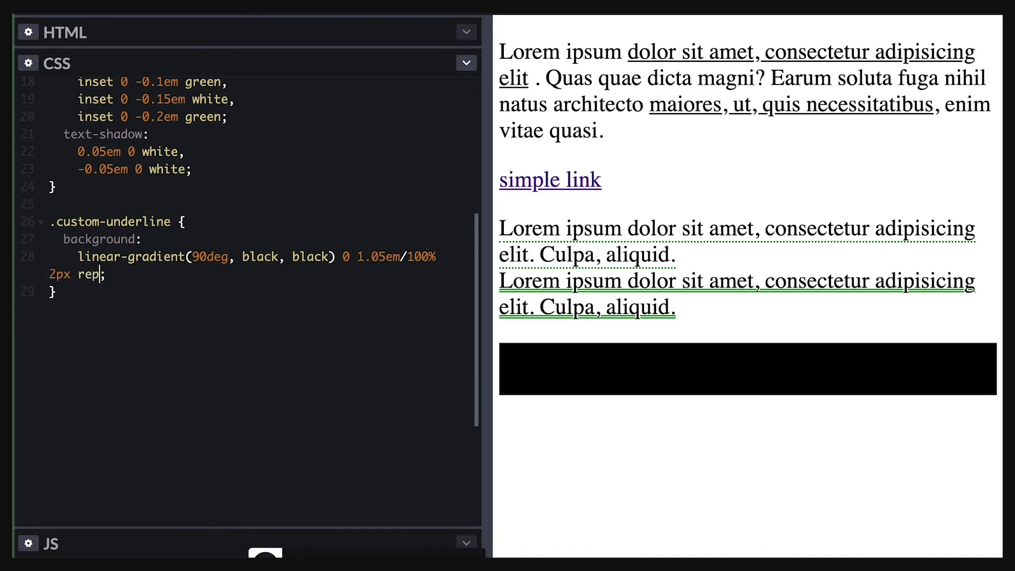
pyautogui.write('eat-x')
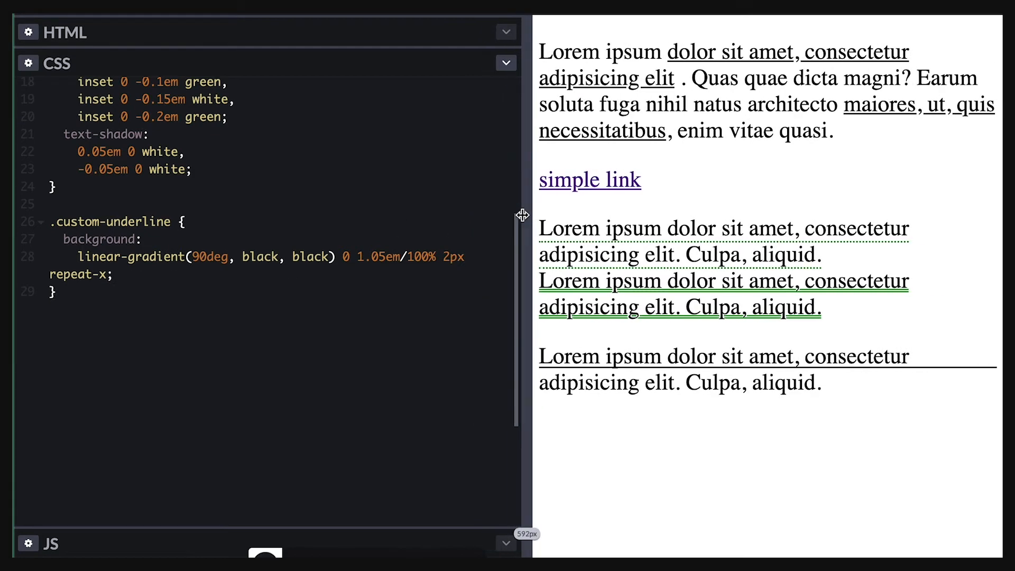
pyautogui.moveTo(332, 256)
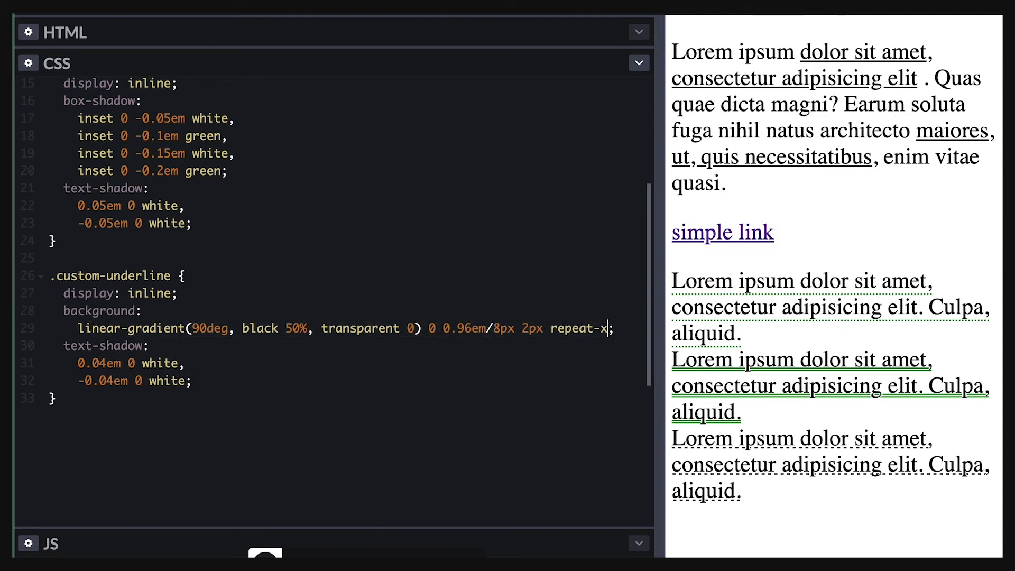
# Add a second gradient layer: linear-gradient(90deg, white 50%, black 0) 0 0.96em/8px 2px repeat-x.
pyautogui.write('linear-gradient(90deg, white 50%, black 0) 0 0.96em/8px 2px repeat-x;')
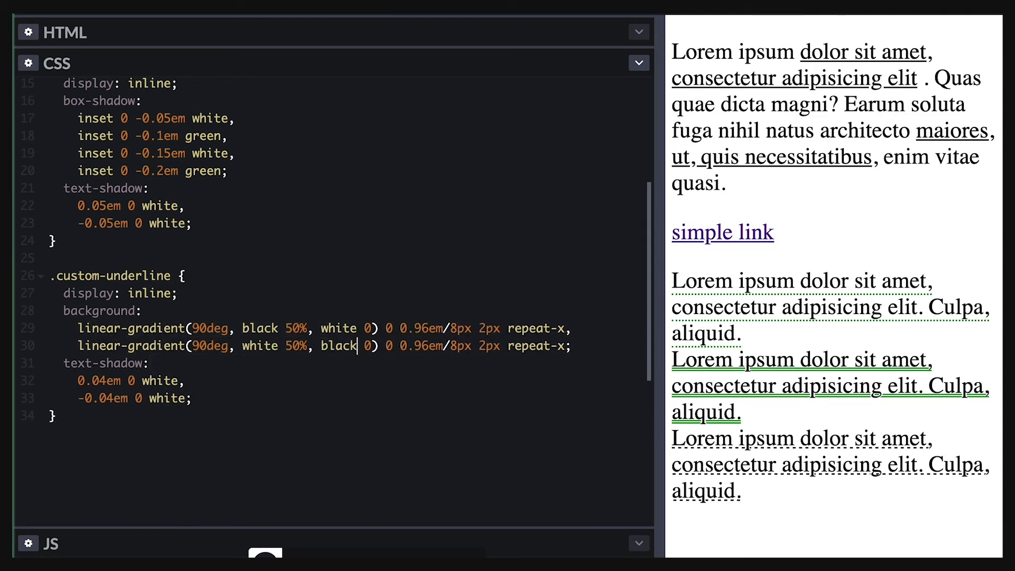